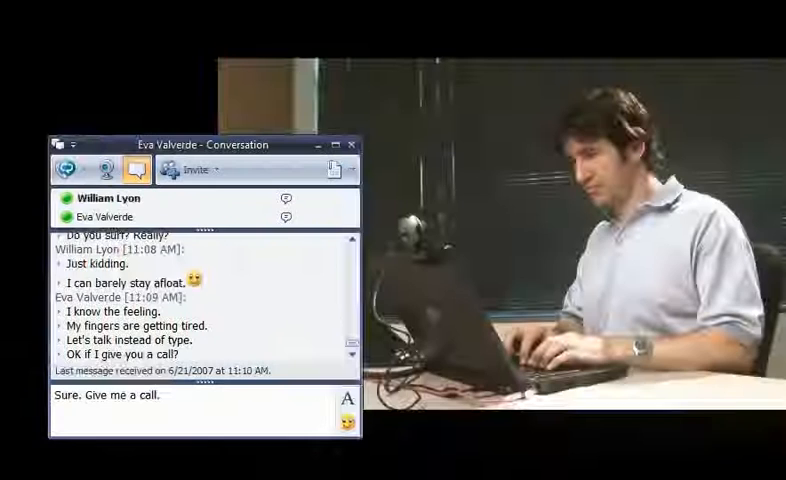
Bring up the roster actions for the newest conference-call participant.
right_click(75, 130)
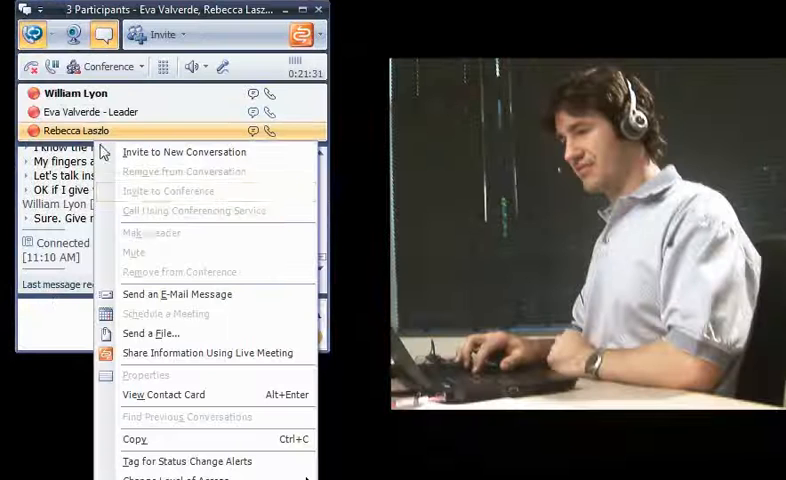